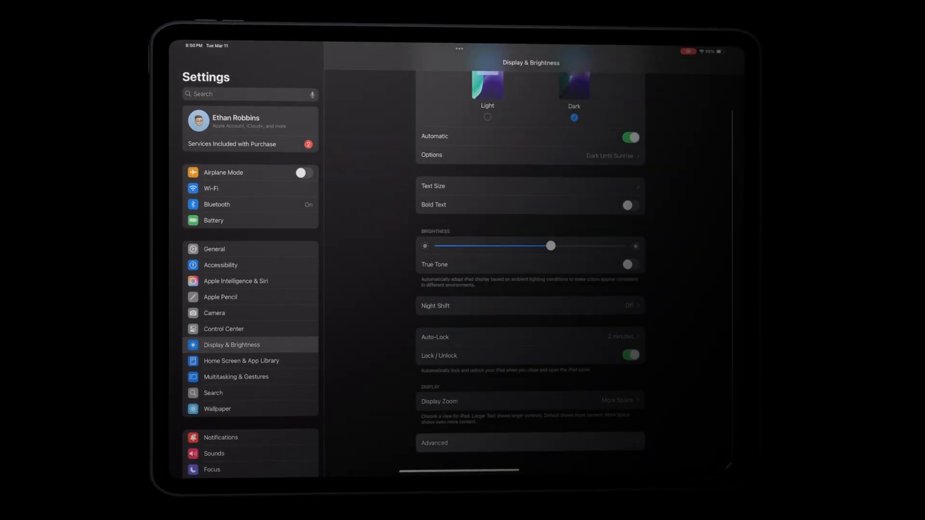
# - Open Display & Brightness > Advanced to show the Reference Mode toggle, left off
pyautogui.click(434, 443)
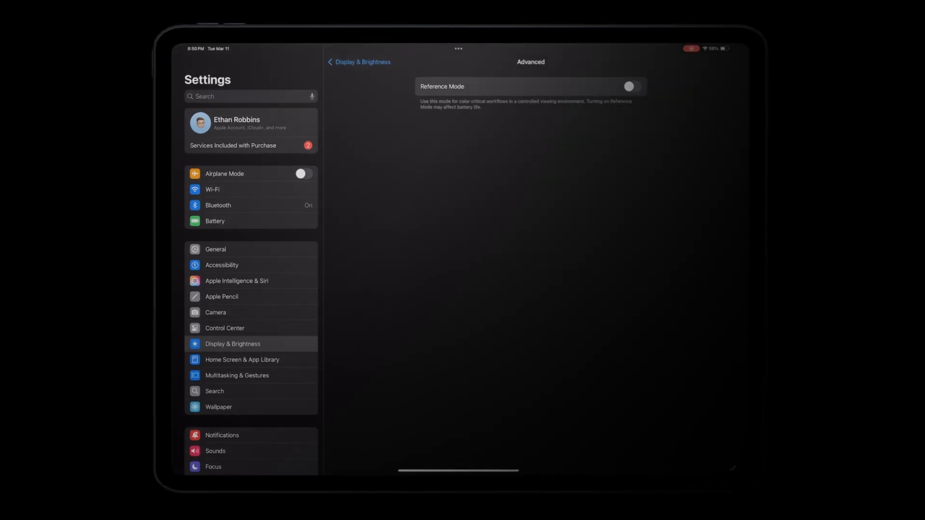
pyautogui.click(631, 86)
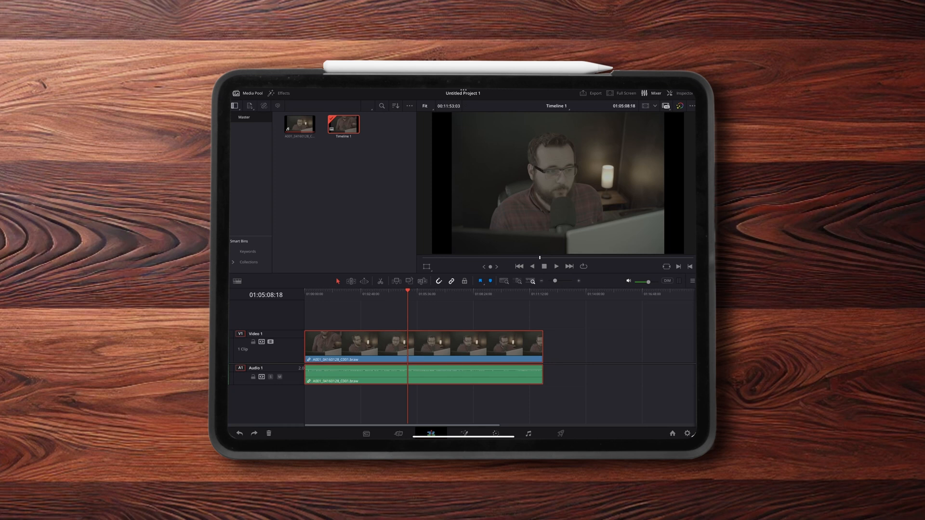
# - Move the Timeline 1 playhead later in the clip, to 01:06:21:18
pyautogui.click(554, 266)
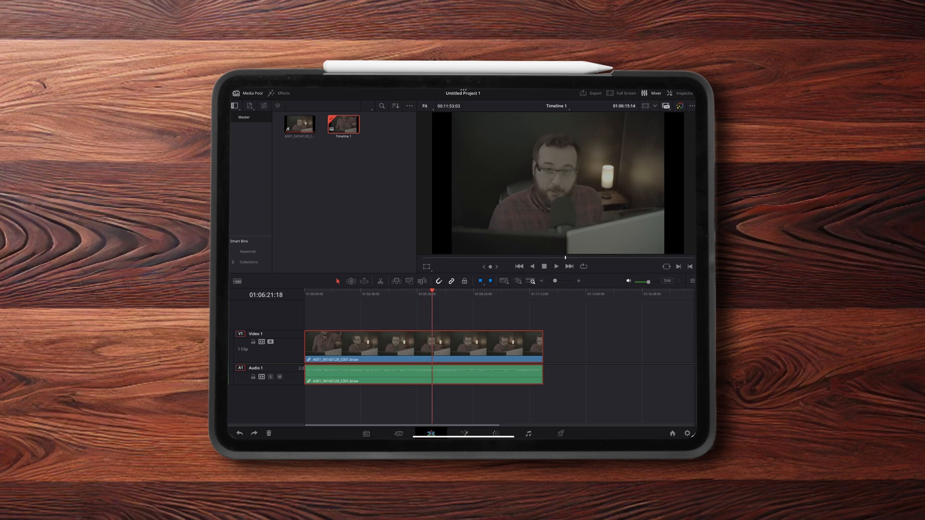